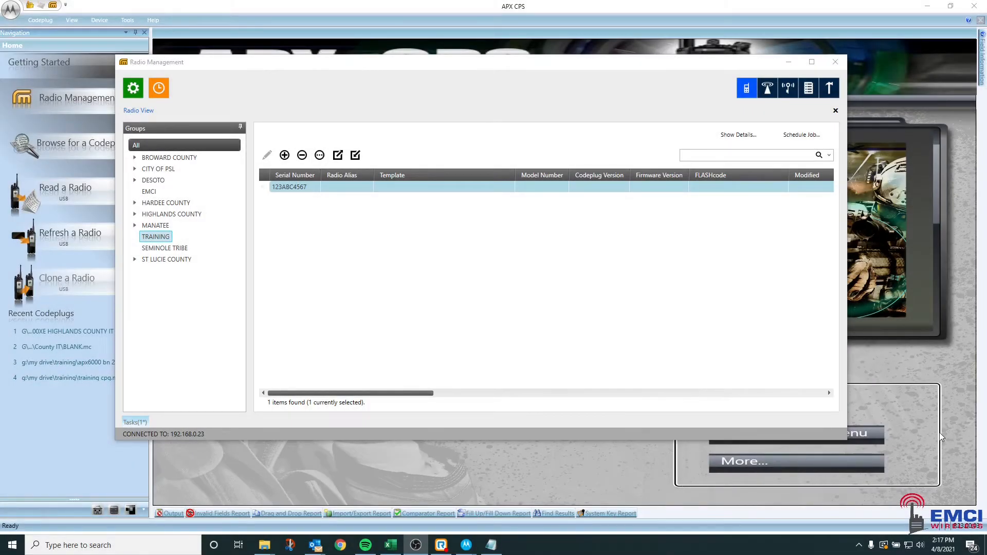
pyautogui.moveTo(283, 373)
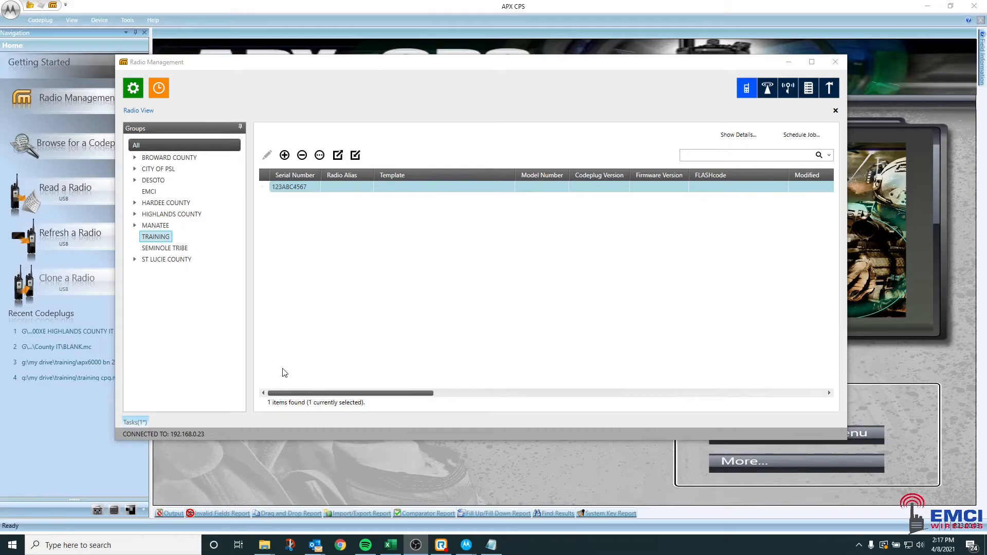
pyautogui.moveTo(280, 369)
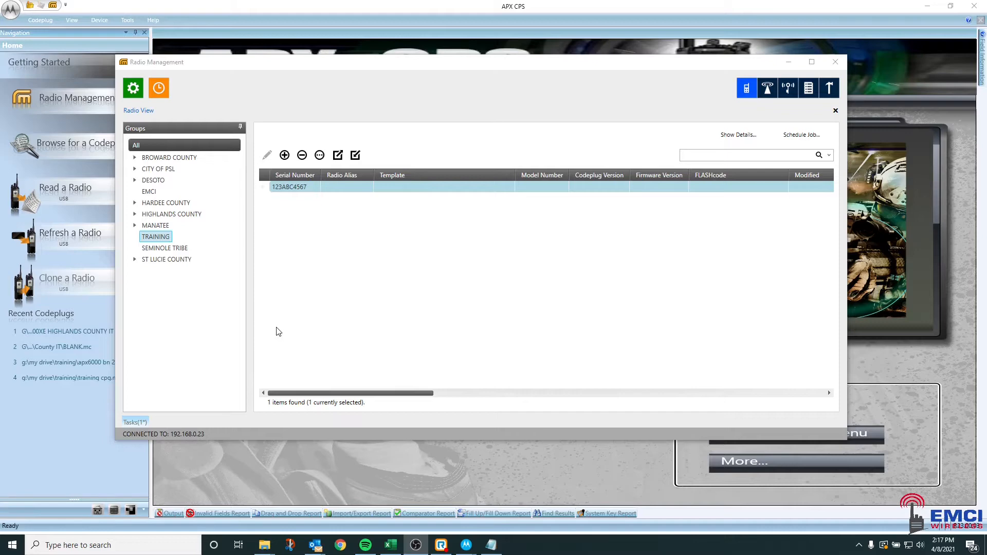
pyautogui.moveTo(297, 332)
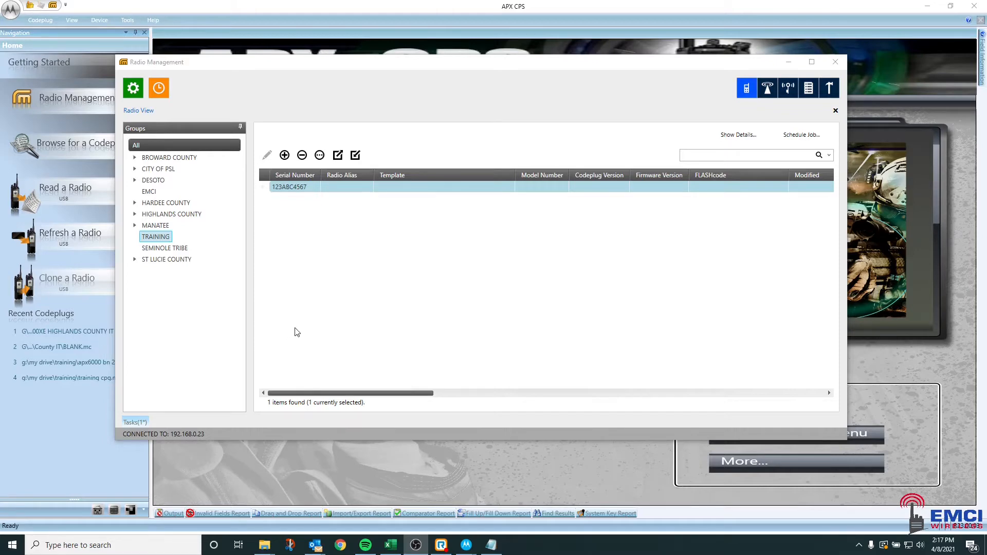
pyautogui.moveTo(183, 231)
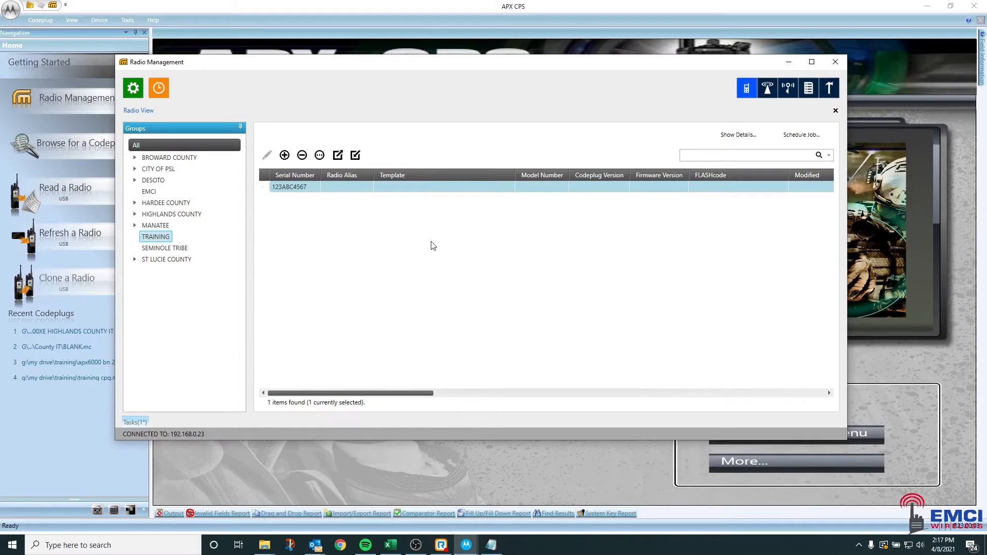
pyautogui.moveTo(337, 194)
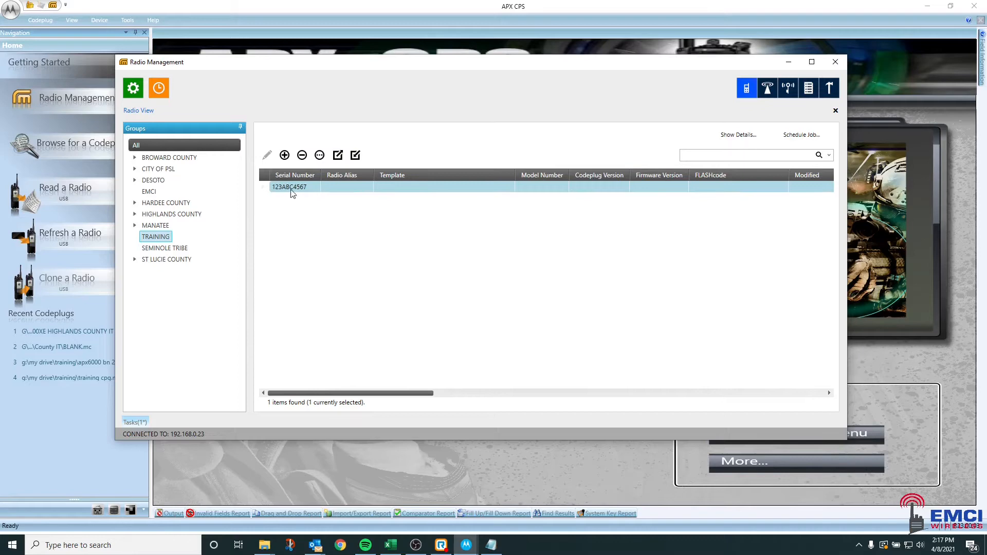
# Step: Export the TRAINING radio grid as an xlsx workbook named RM TEMPLATE into the Desktop DEMO RM folder
pyautogui.click(355, 155)
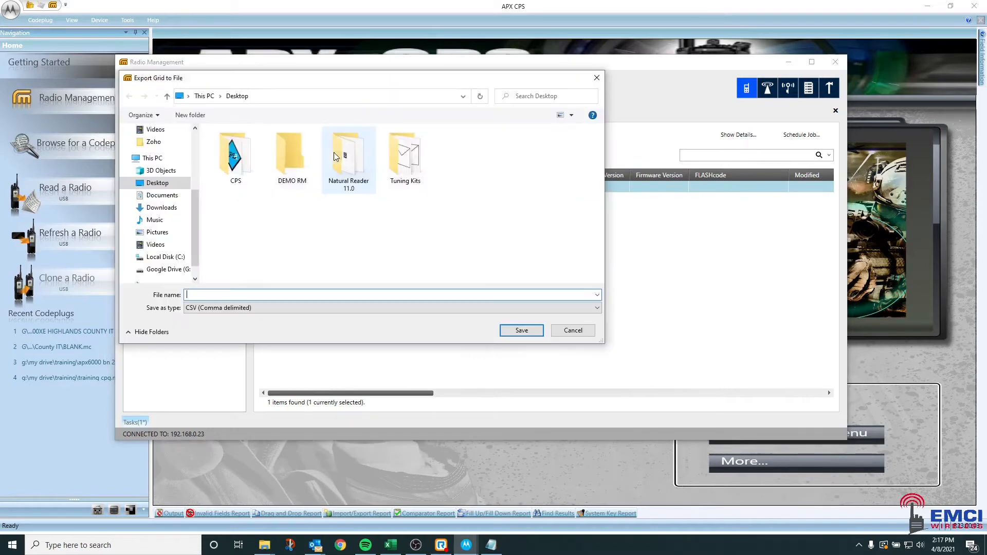
pyautogui.doubleClick(291, 154)
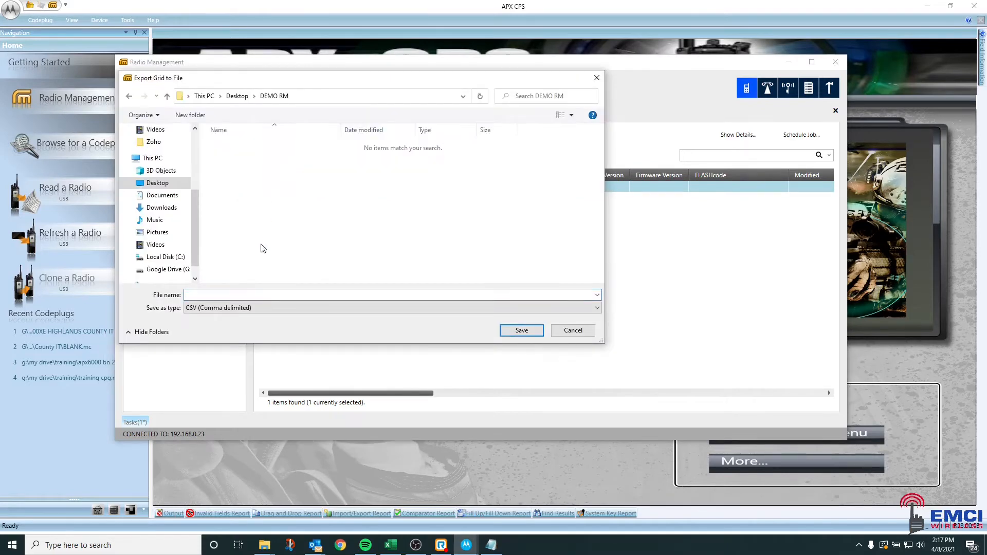
pyautogui.click(594, 308)
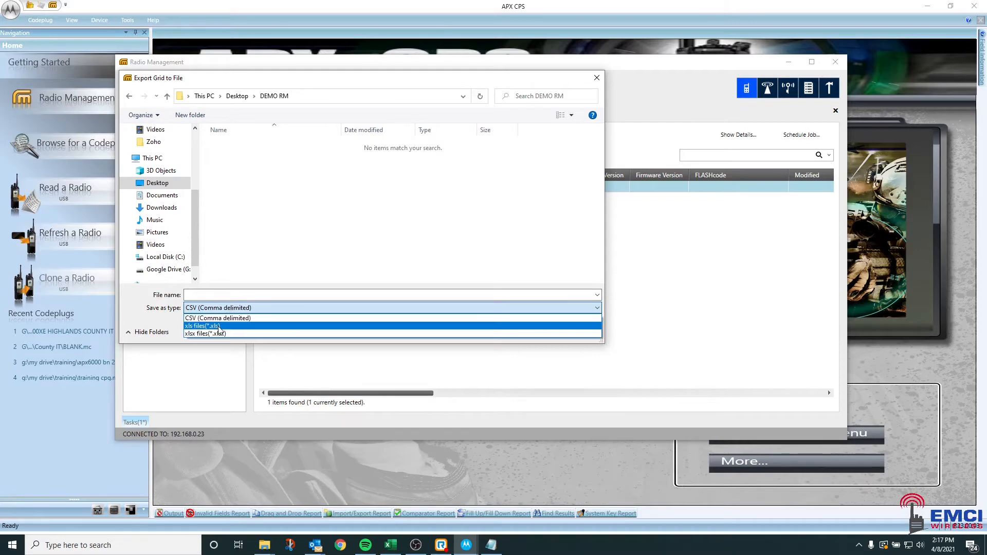
pyautogui.click(204, 333)
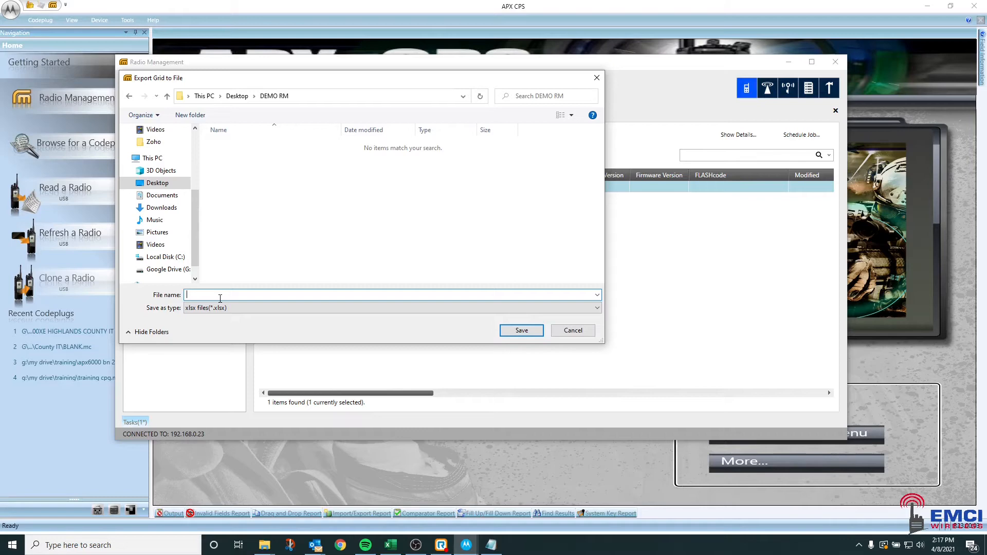
pyautogui.write('RM TEMPLA')
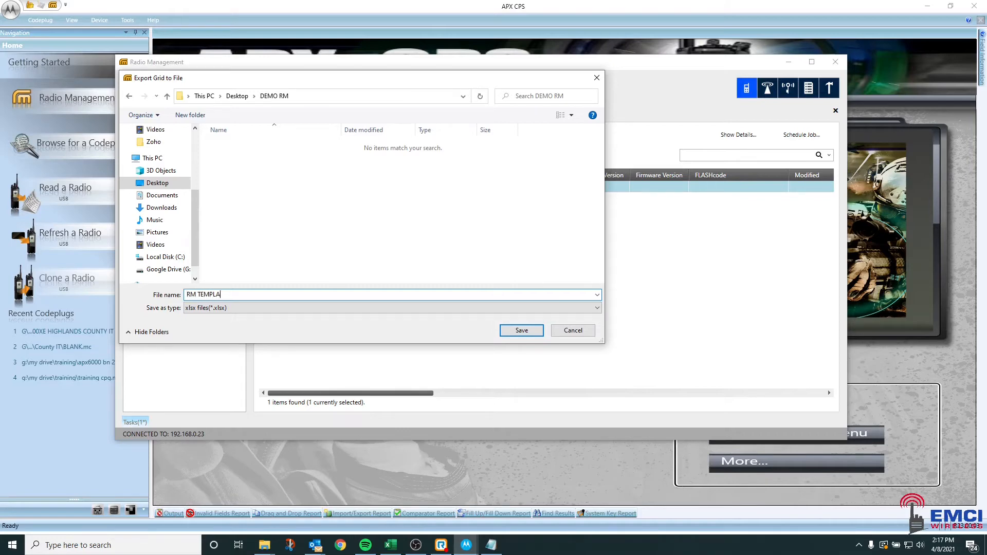
pyautogui.click(521, 330)
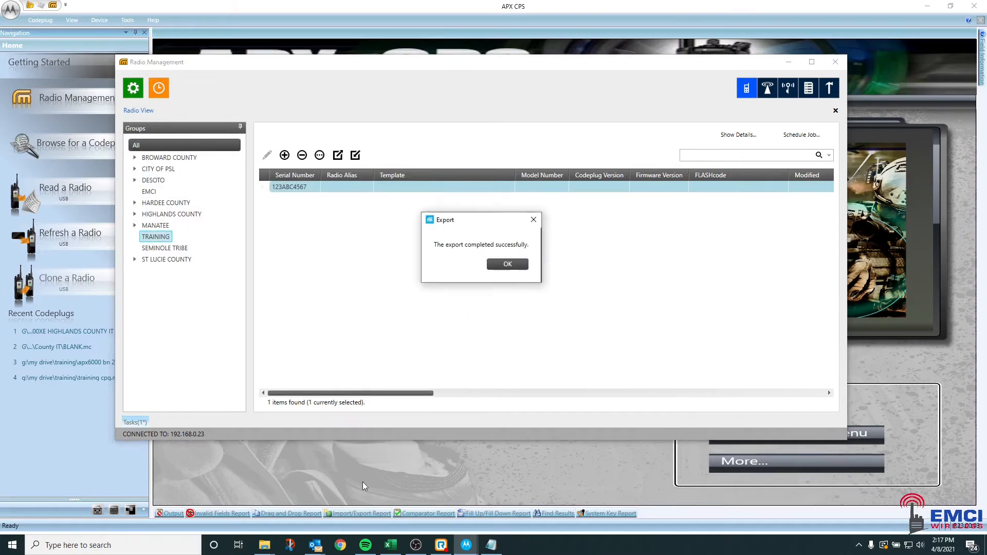
pyautogui.click(506, 263)
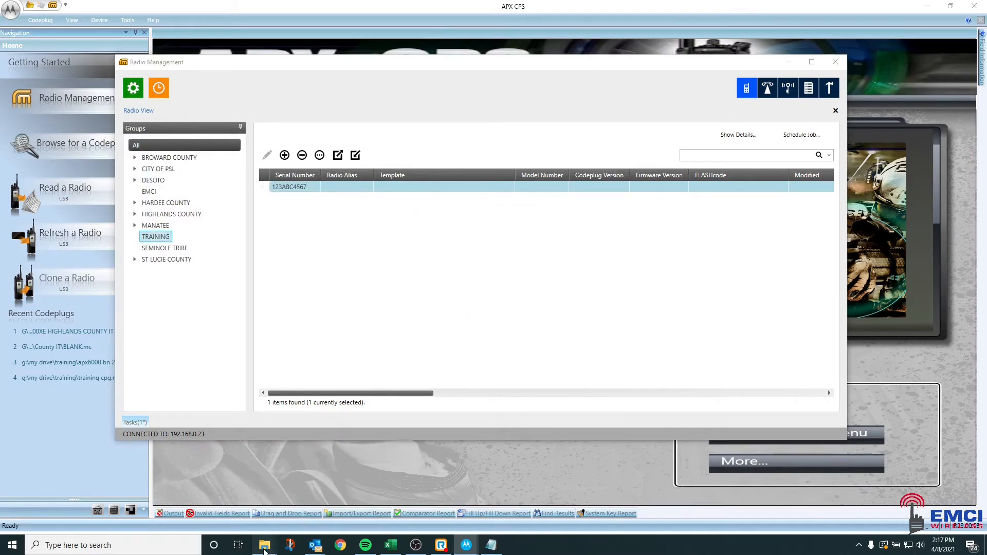
# Step: Open the exported RM TEMPLATE workbook from DEMO RM in Excel via File Explorer
pyautogui.click(264, 545)
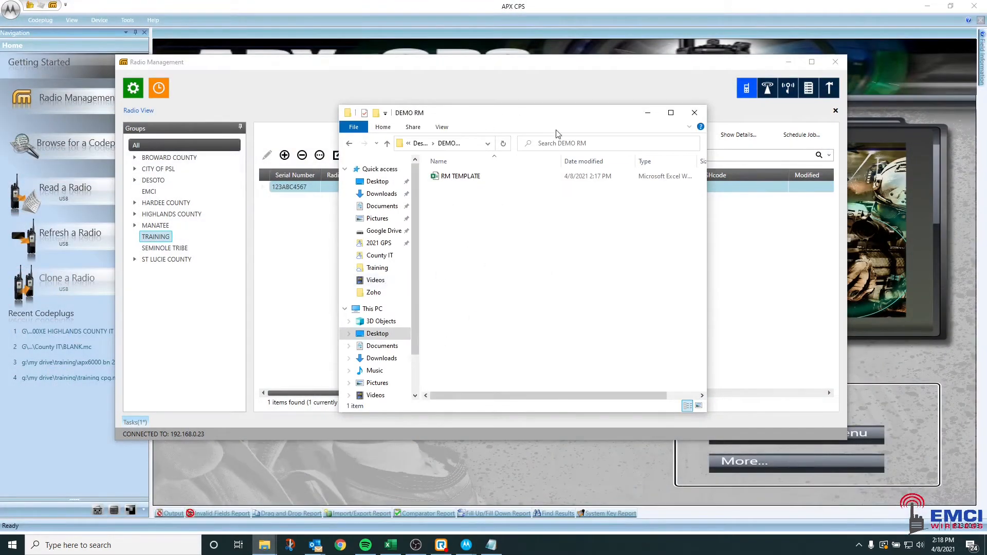
pyautogui.click(461, 176)
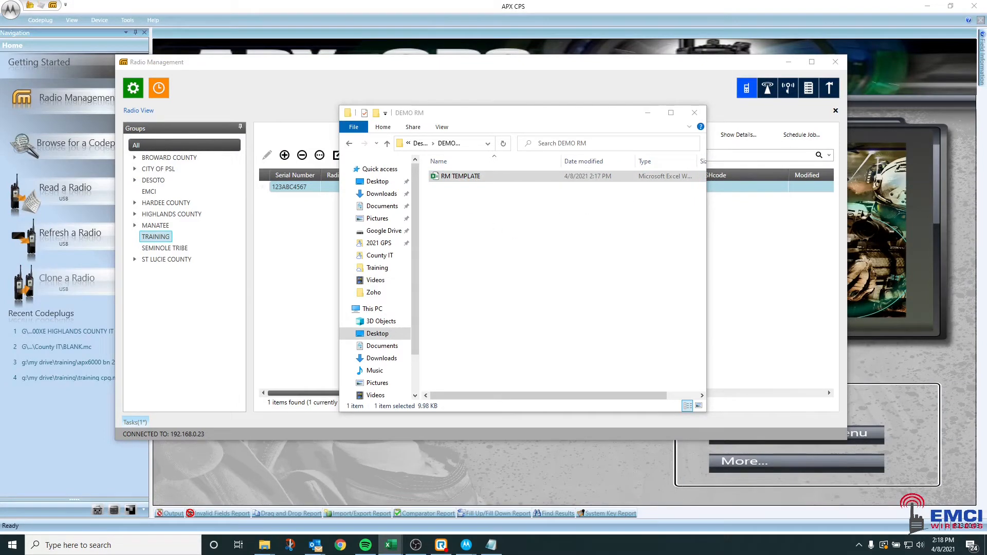
pyautogui.doubleClick(461, 176)
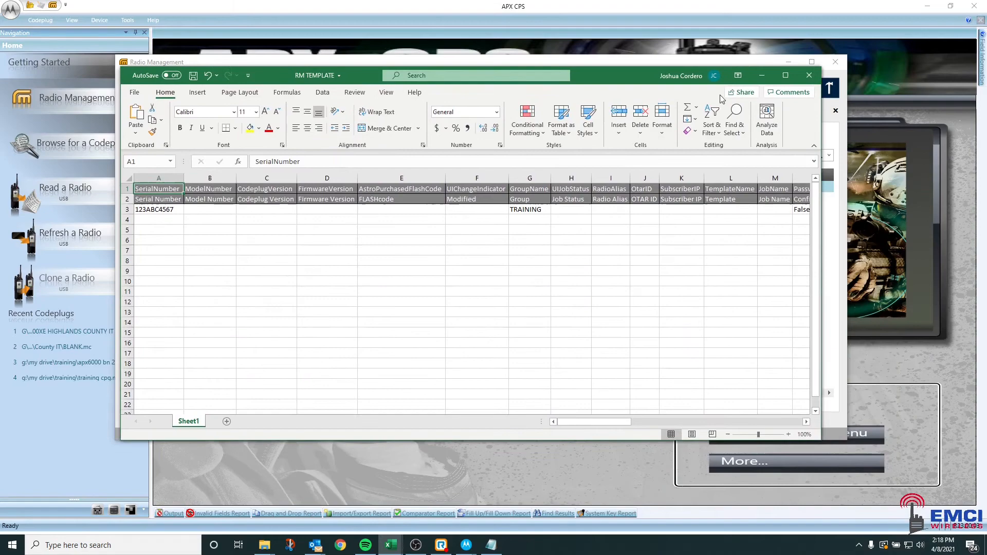
# Step: Maximize RM TEMPLATE and place it beside the TRAINING IMPORT workbook of ten radios
pyautogui.click(784, 75)
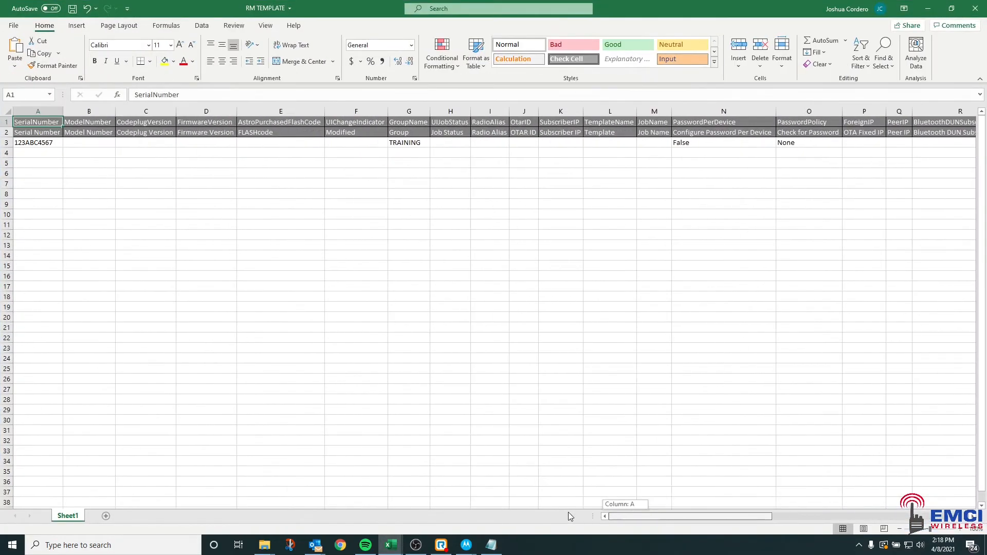
pyautogui.click(37, 142)
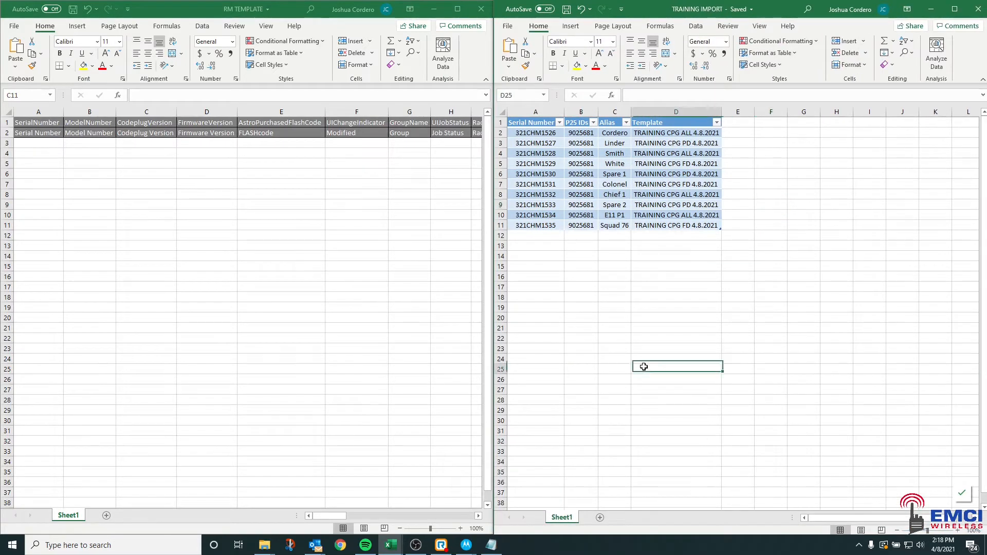
# Step: Paste serials 321CHM1526–321CHM1535 from TRAINING IMPORT A2:A11 into RM TEMPLATE from A3, and save
pyautogui.moveTo(534, 132); pyautogui.dragTo(535, 194)
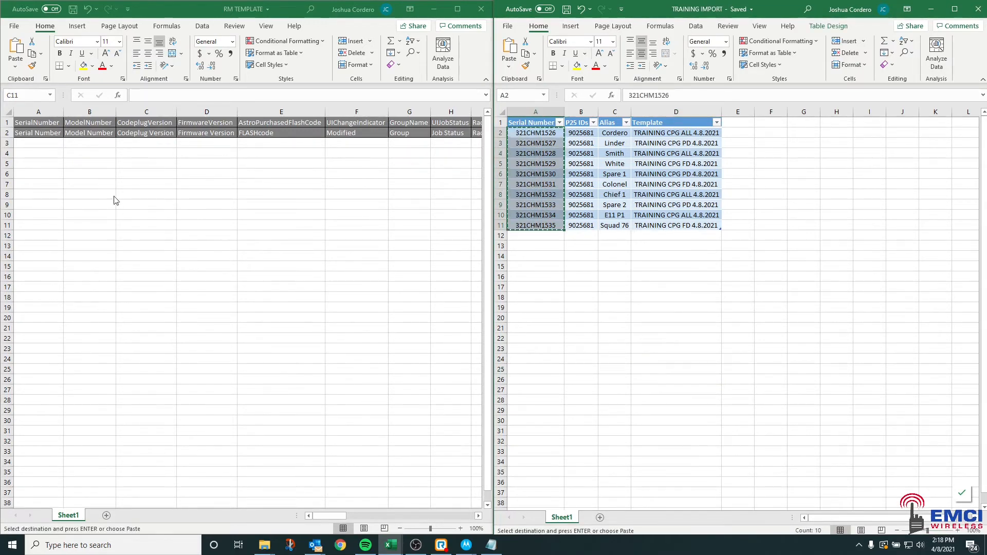
pyautogui.click(38, 143)
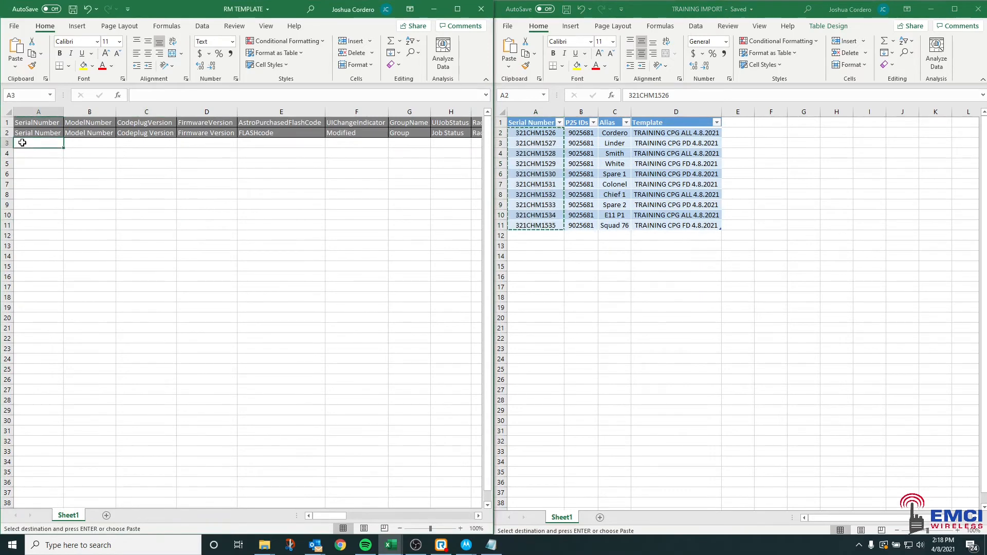
pyautogui.press('ctrl+v')
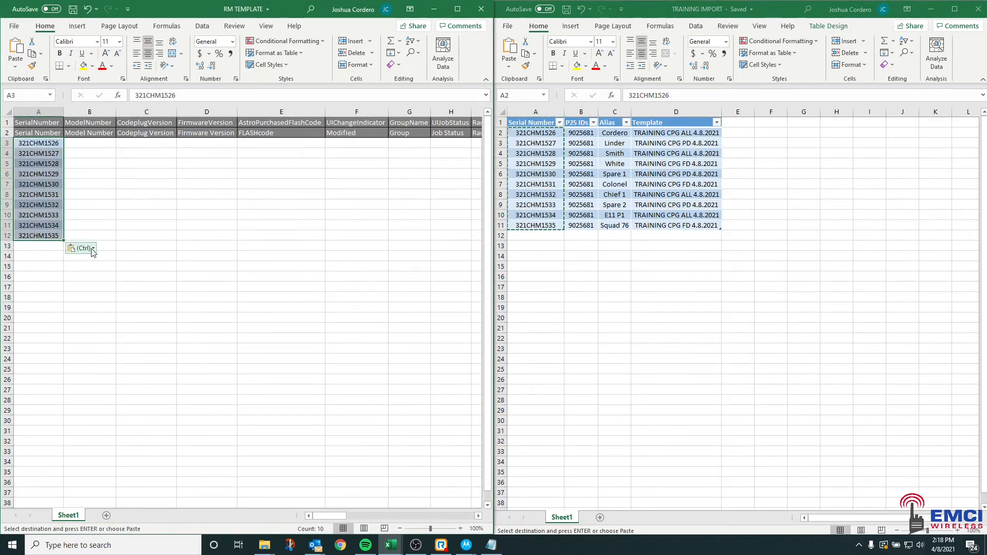
pyautogui.click(81, 248)
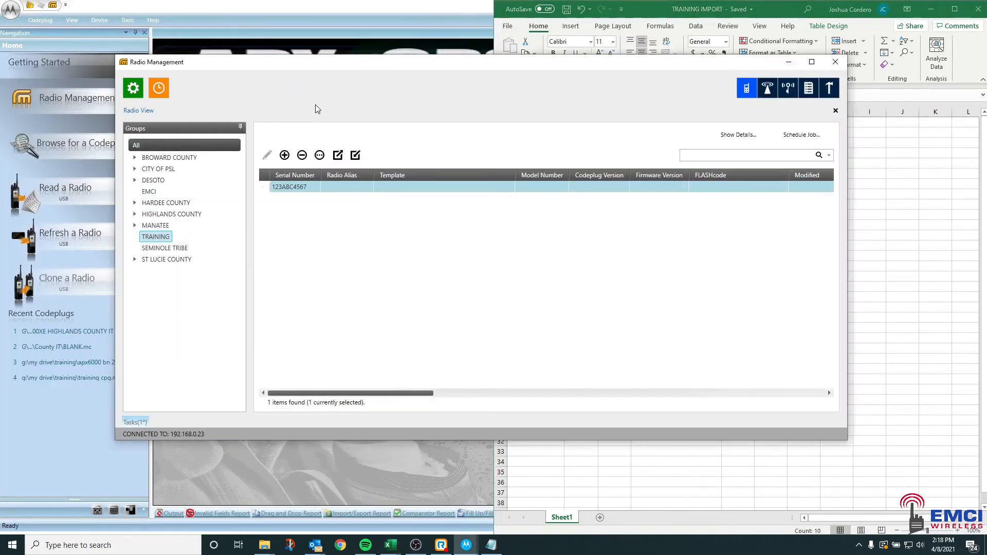
pyautogui.moveTo(355, 155)
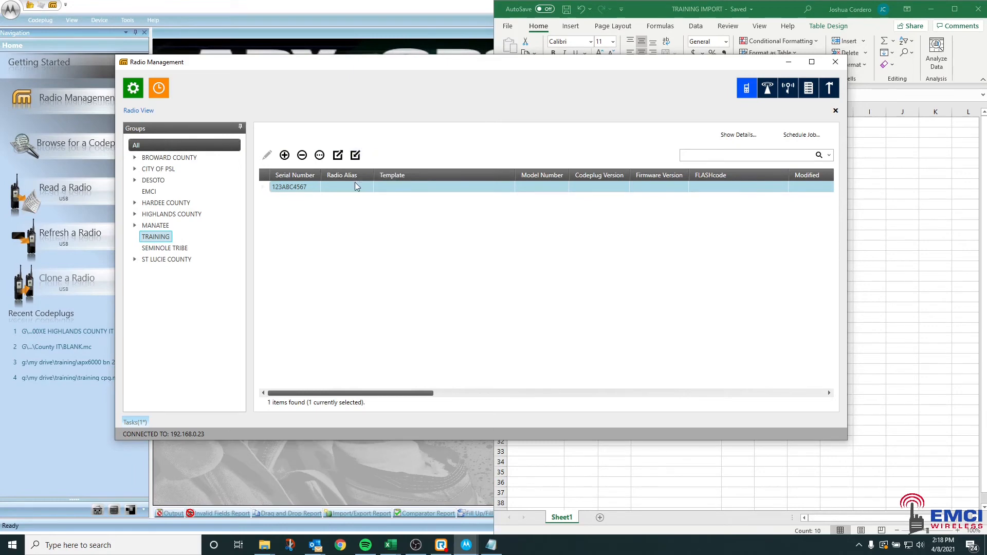
pyautogui.moveTo(355, 156)
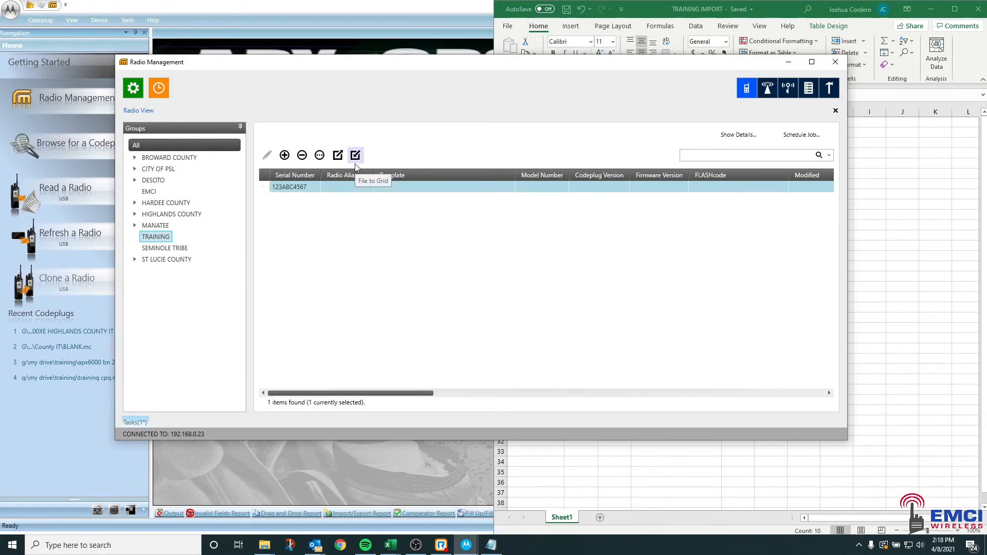
# Step: Start a File to Grid import in Radio Management, showing the DEMO RM folder
pyautogui.click(354, 156)
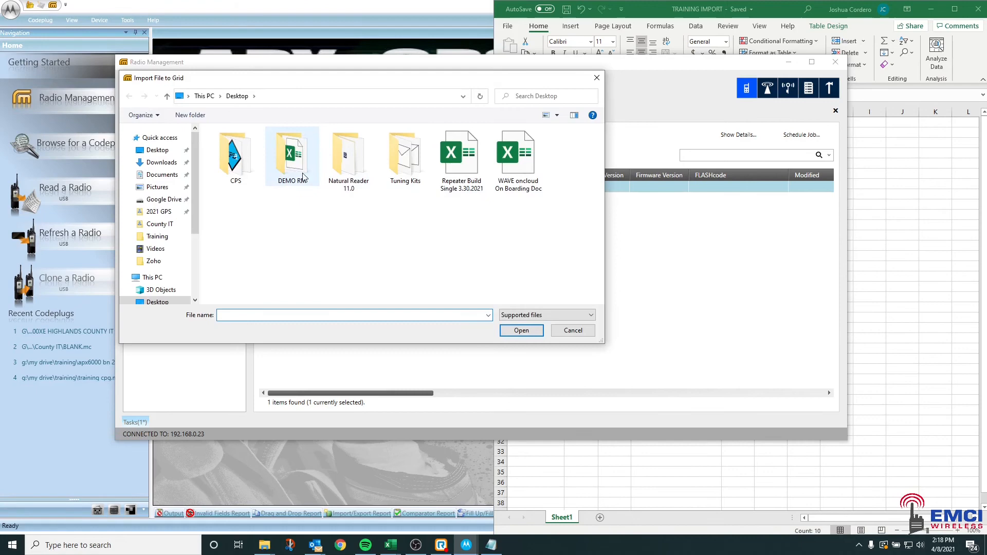
# Step: Import the filled RM TEMPLATE from DEMO RM and view the running Import CSV task for 10 radios
pyautogui.doubleClick(291, 155)
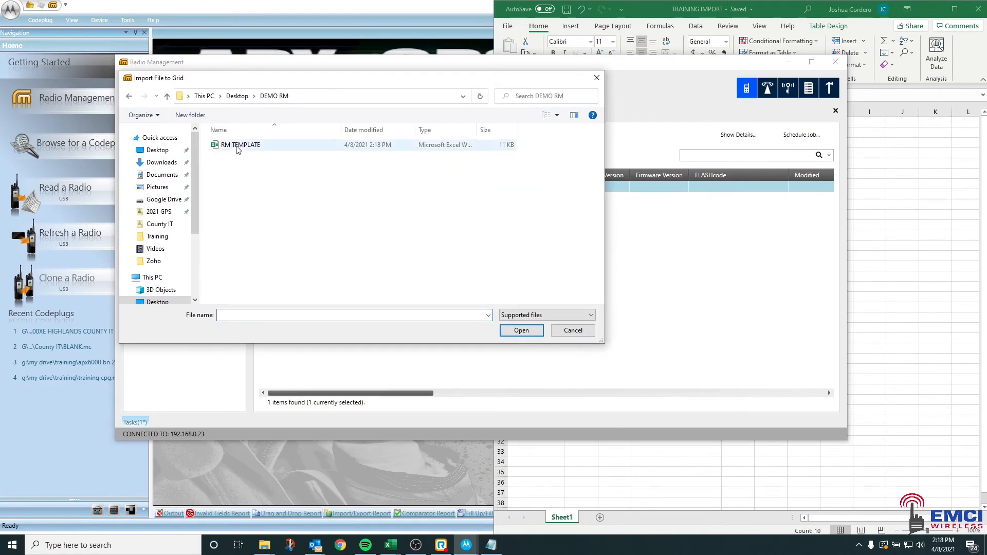
pyautogui.click(572, 330)
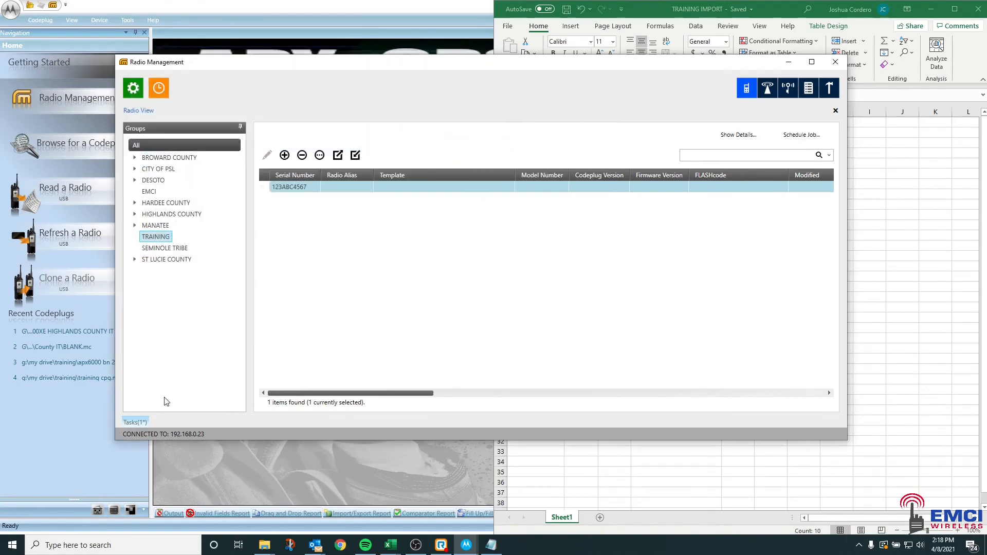
pyautogui.click(134, 421)
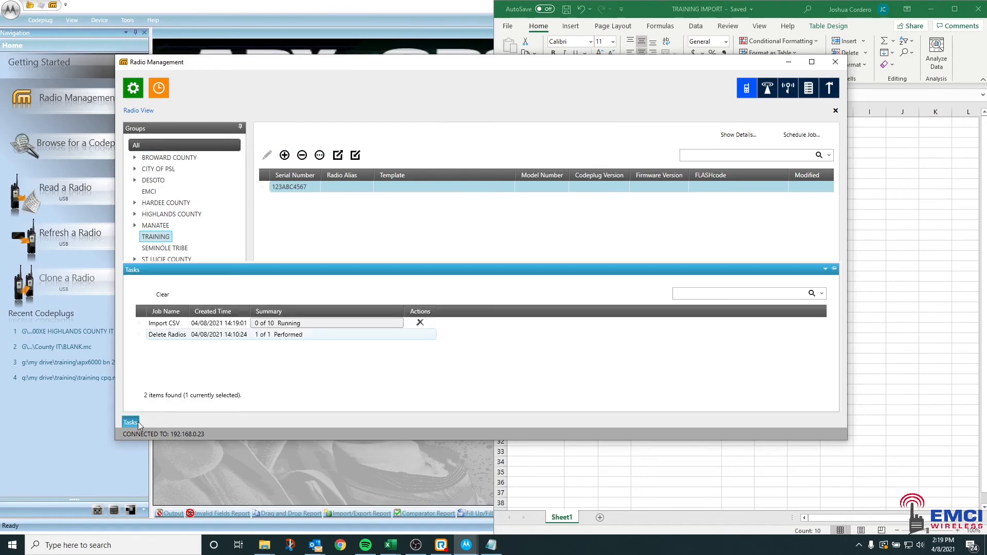